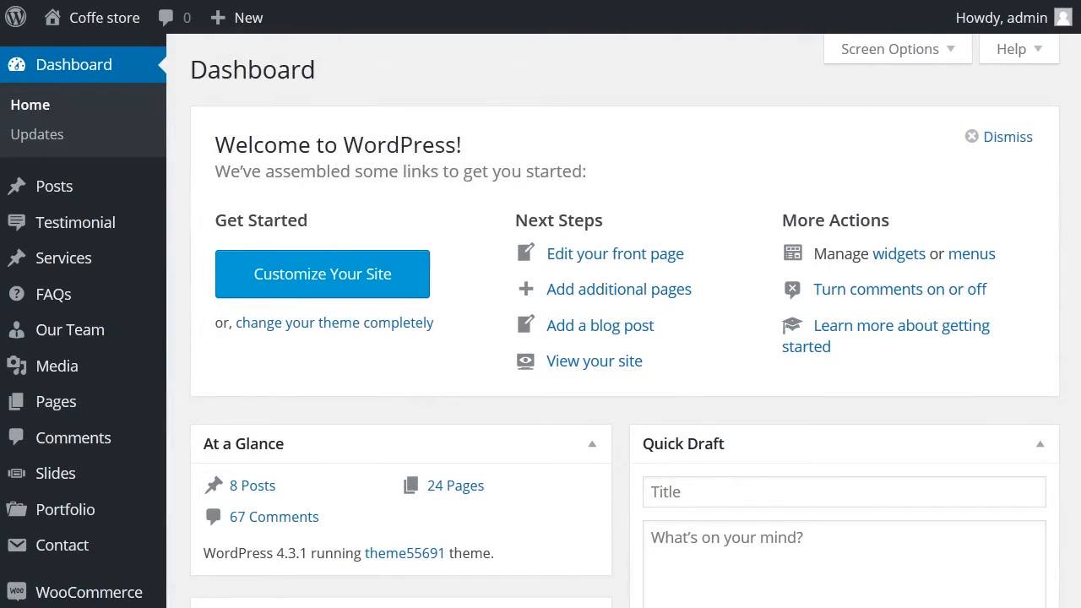
- Scroll the plugin upload page with monstroid-wizard.zip selected for installation
{"action": "scroll", "scroll_direction": "down", "scroll_amount": 3}
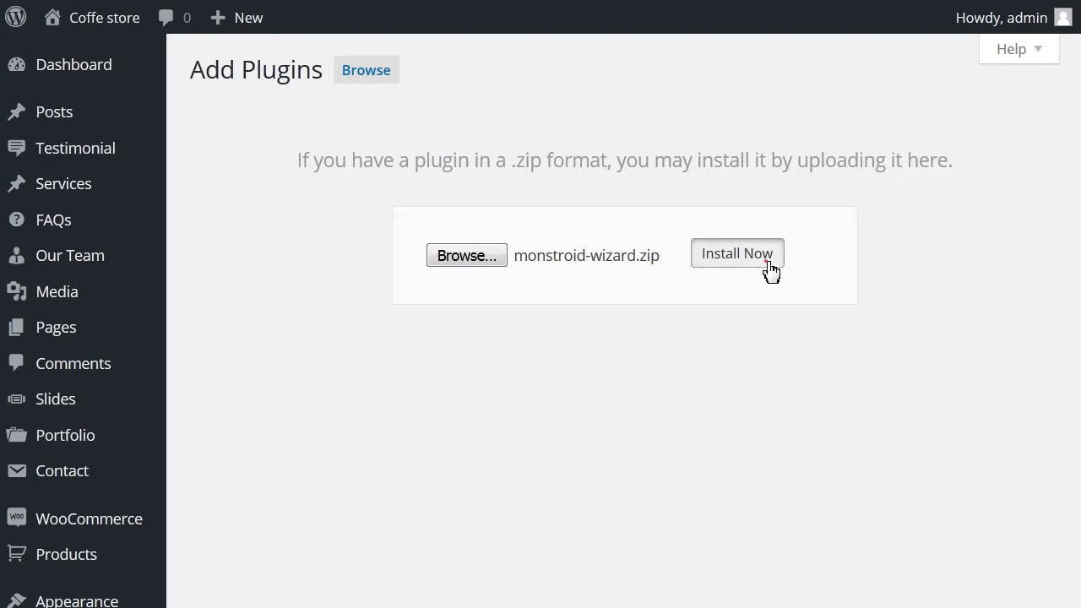
- Start installing monstroid-wizard.zip, reaching the FTP Connection Information form
{"action": "left_click", "coordinate": [737, 254]}
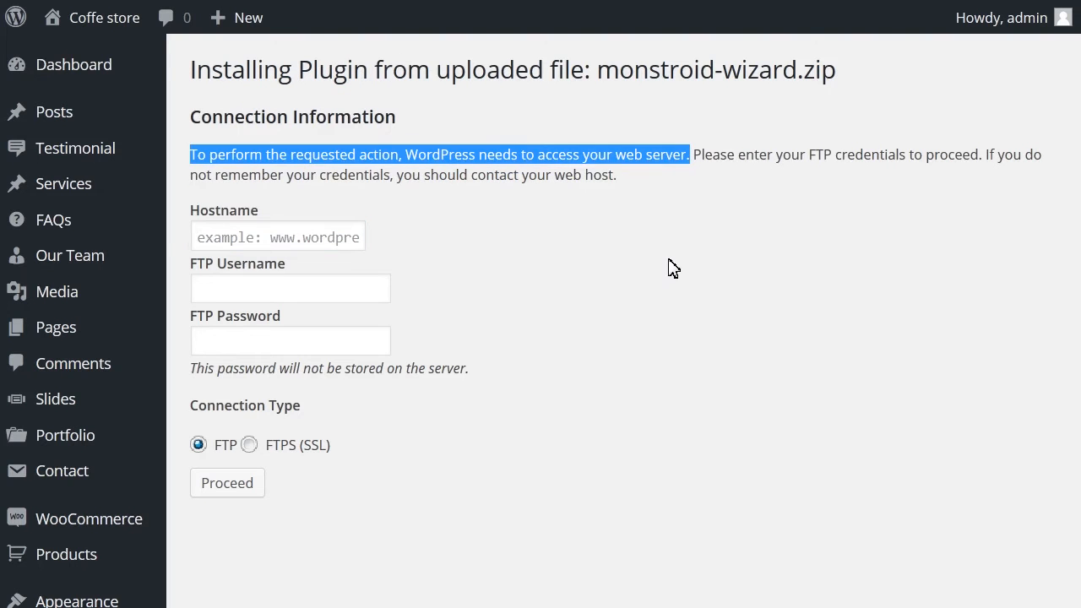
{"action": "mouse_move", "coordinate": [1057, 440]}
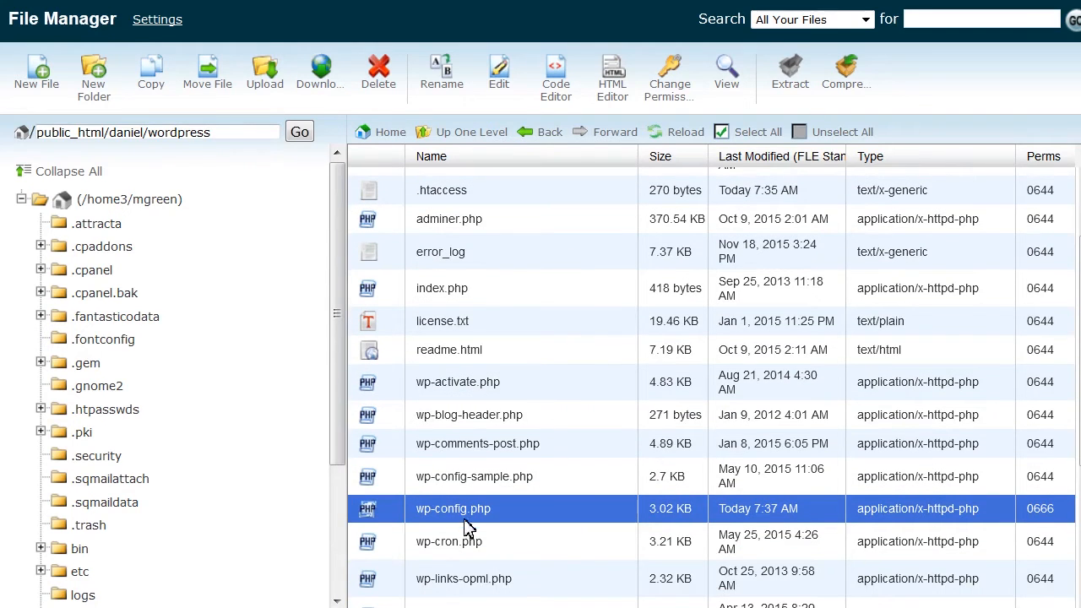
- Add define('FS_METHOD','direct'); to wp-config.php via Code Edit and save it
{"action": "right_click", "coordinate": [452, 509]}
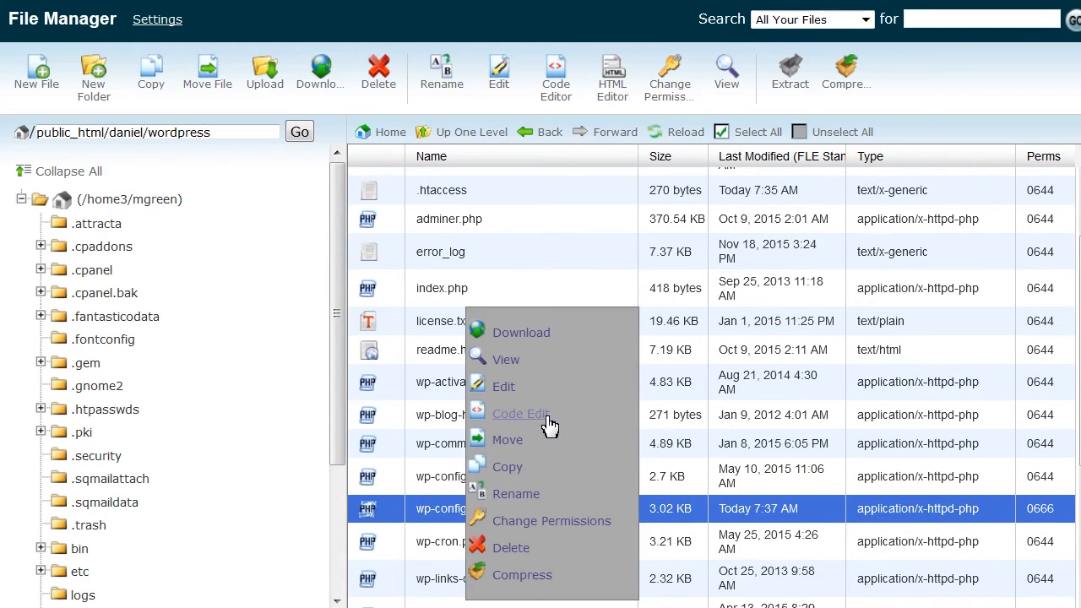
{"action": "mouse_move", "coordinate": [608, 418]}
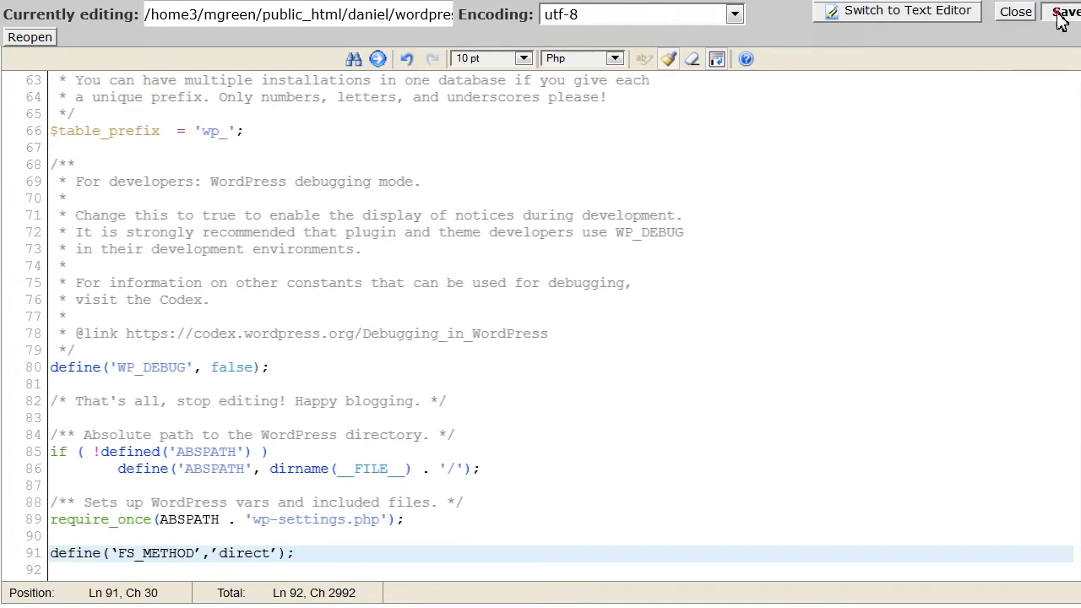
{"action": "left_click", "coordinate": [1067, 11]}
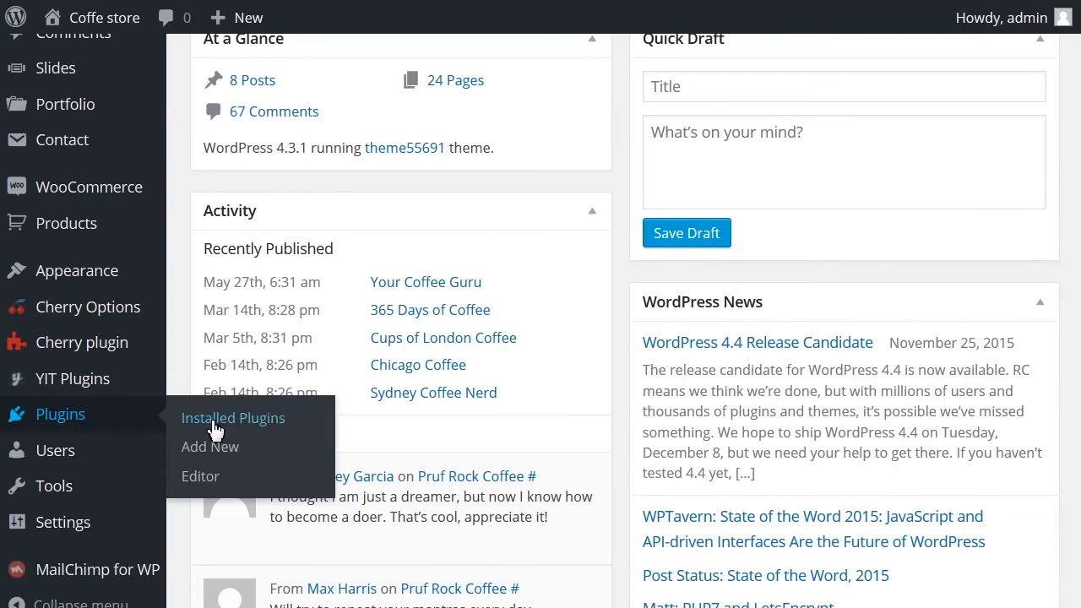
- Upload and install monstroid-wizard.zip again, then highlight the installation success message
{"action": "left_click", "coordinate": [209, 446]}
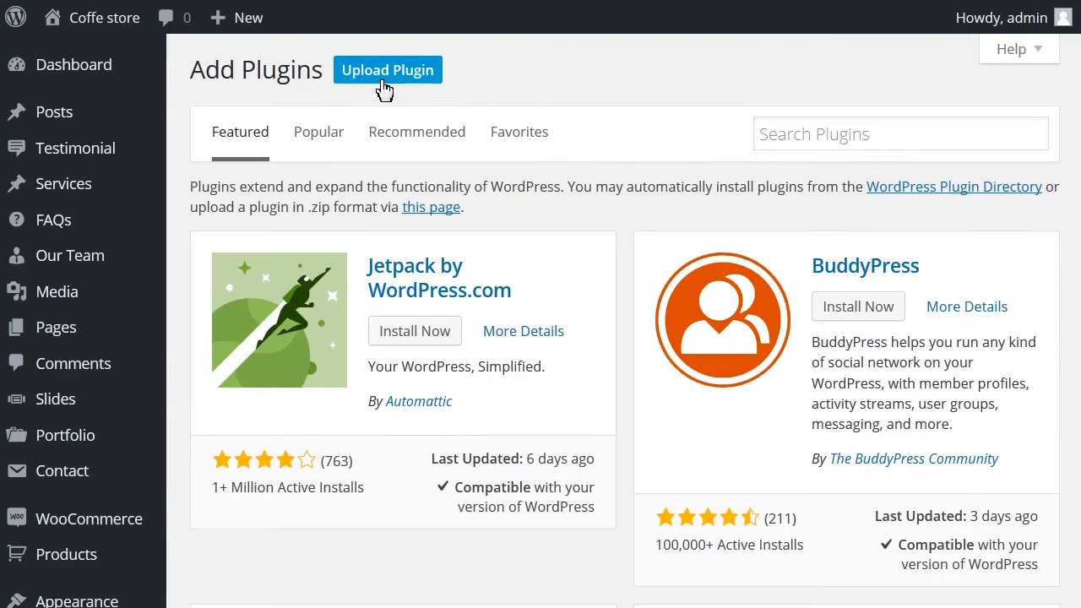
{"action": "left_click", "coordinate": [387, 70]}
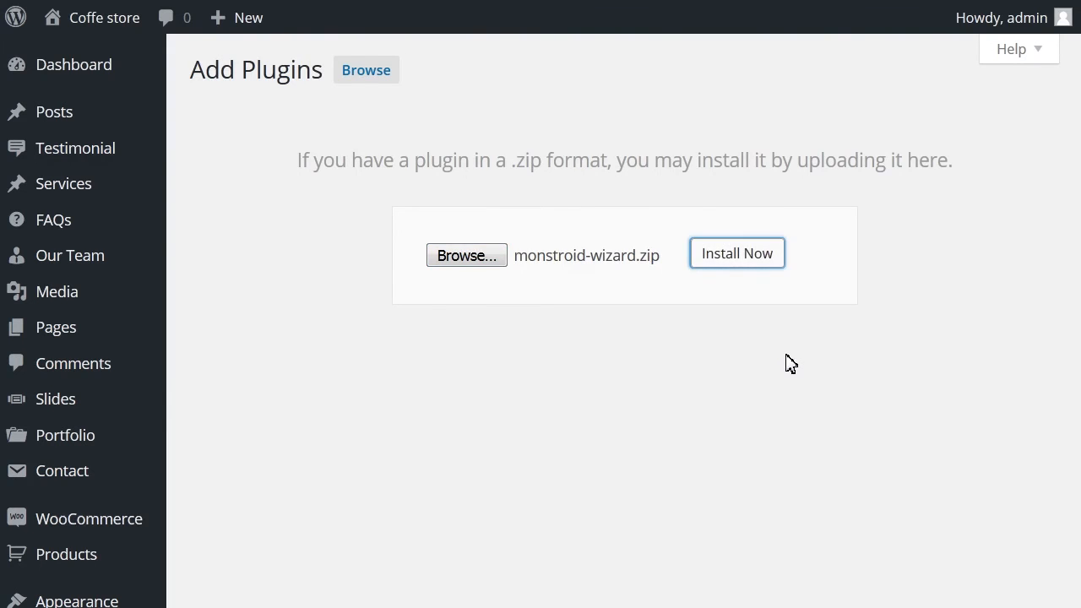
{"action": "left_click", "coordinate": [737, 252]}
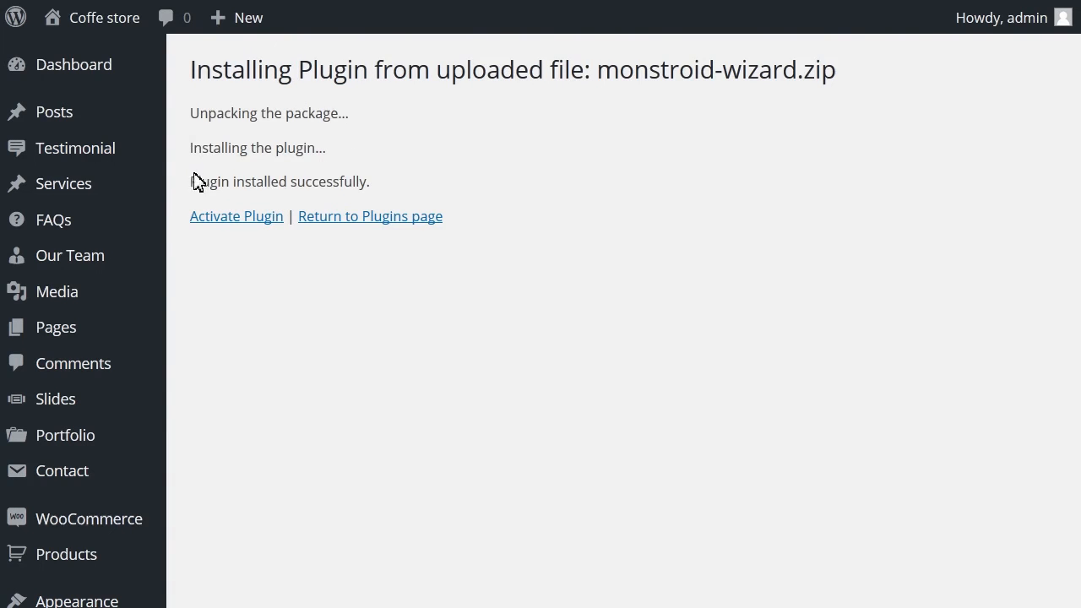
{"action": "double_click", "coordinate": [278, 181]}
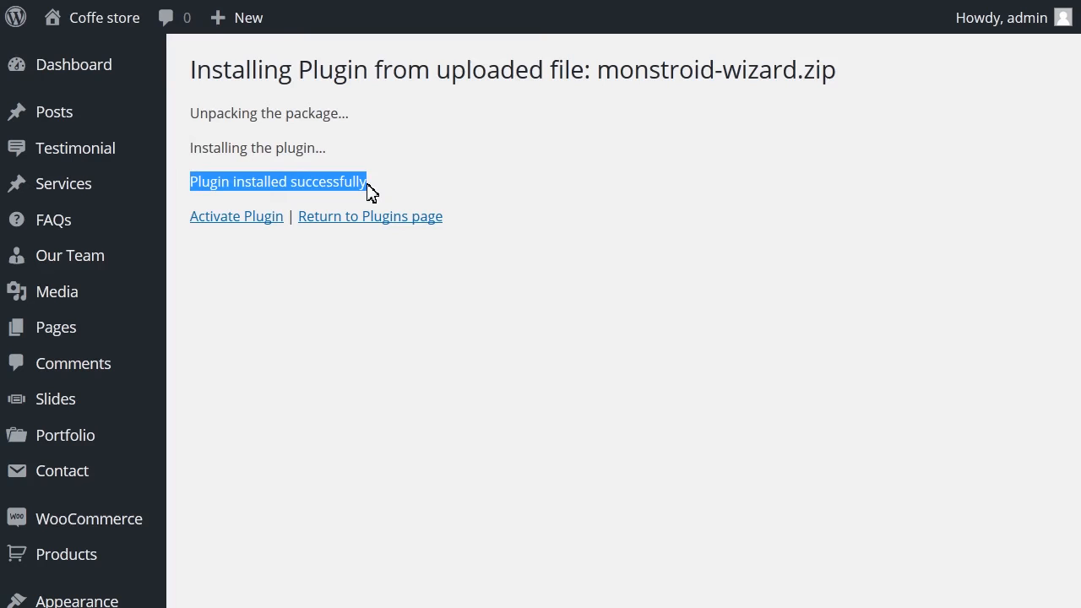